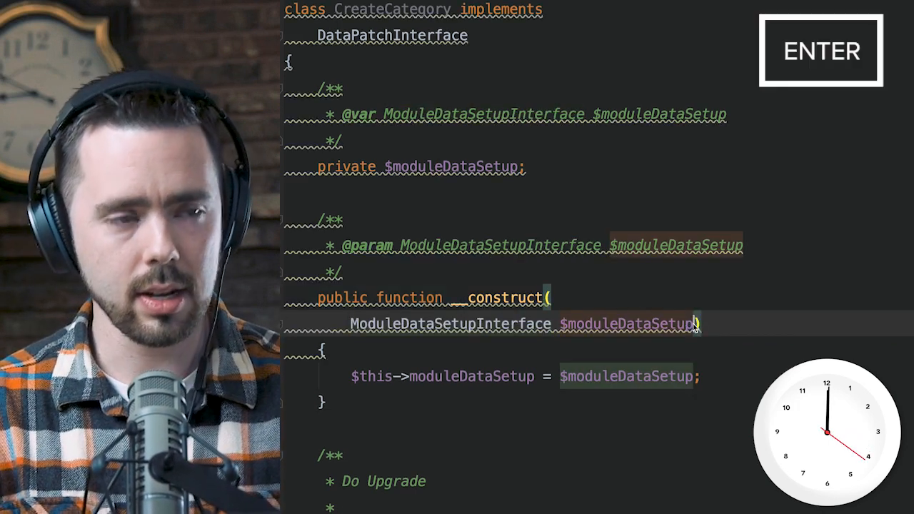
Add CategoryRepositoryInterface $categoryRepository as a second constructor parameter via autocomplete
{"action": "type", "text": ","}
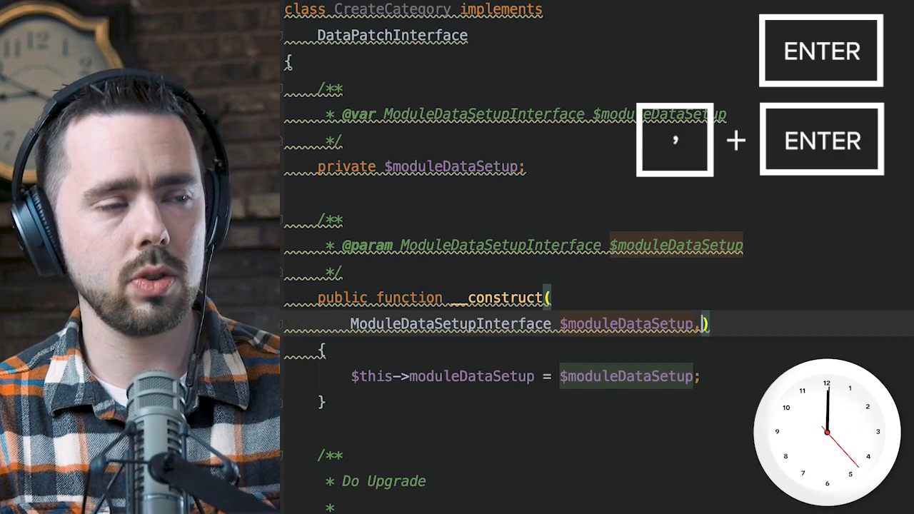
{"action": "key", "text": "Tab"}
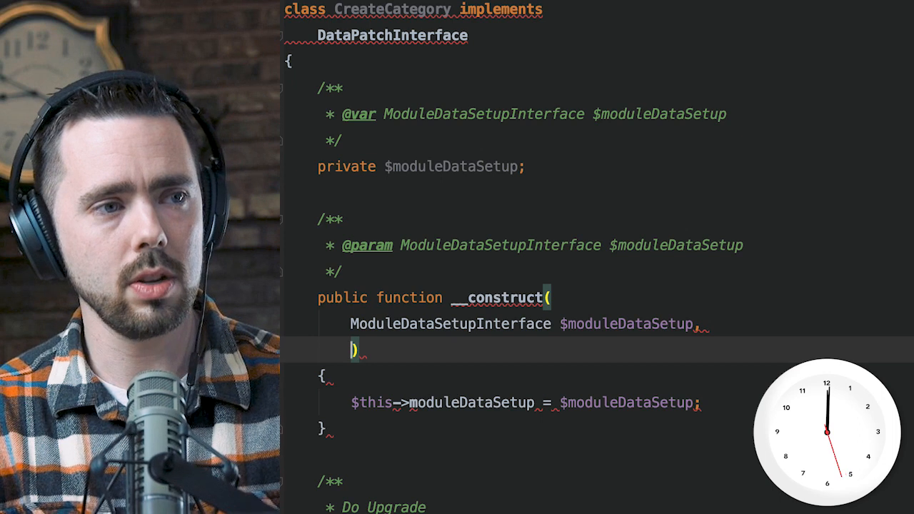
{"action": "type", "text": "Category"}
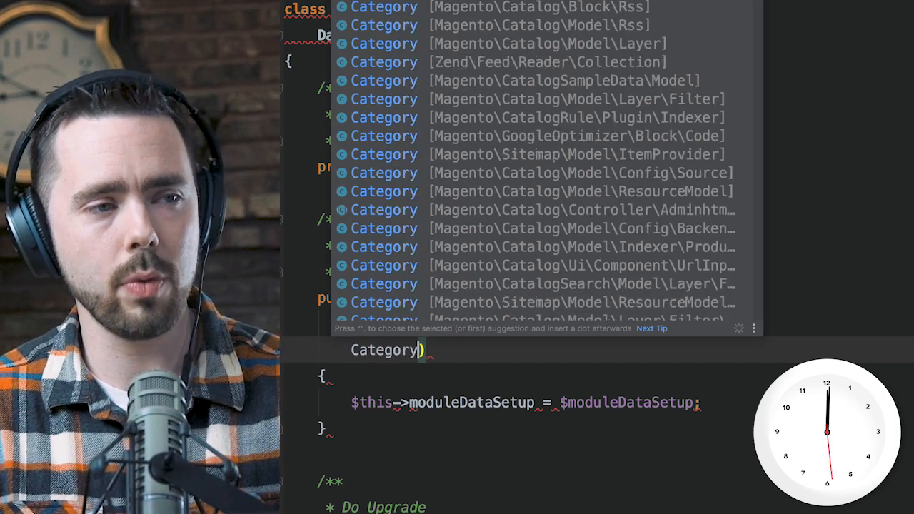
{"action": "type", "text": "Repo"}
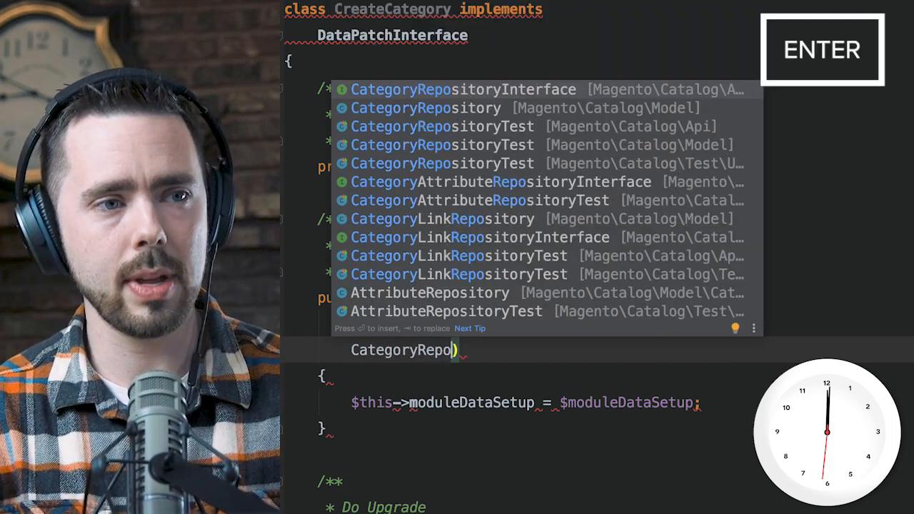
{"action": "key", "text": "Enter"}
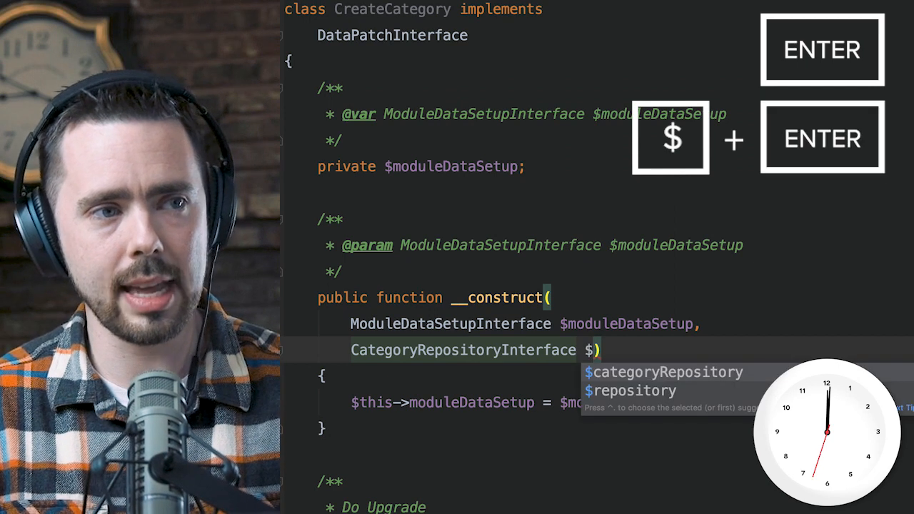
{"action": "key", "text": "Tab"}
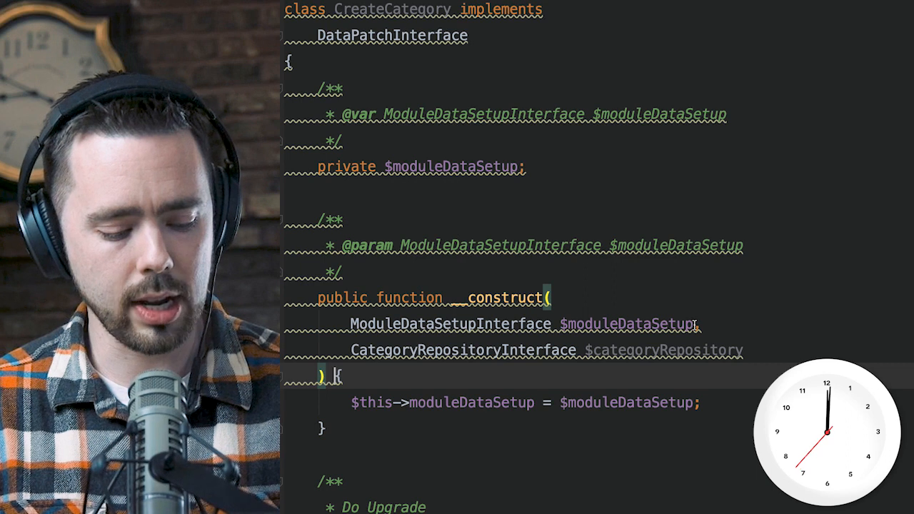
Choose Initialize fields from Alt+Enter fixes so categoryRepository becomes a class field
{"action": "key", "text": "alt+enter"}
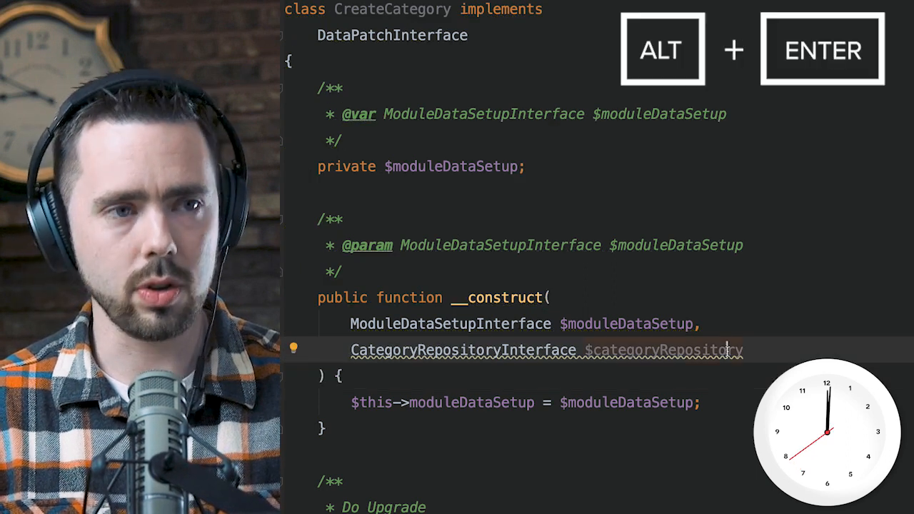
{"action": "key", "text": "Alt+Enter"}
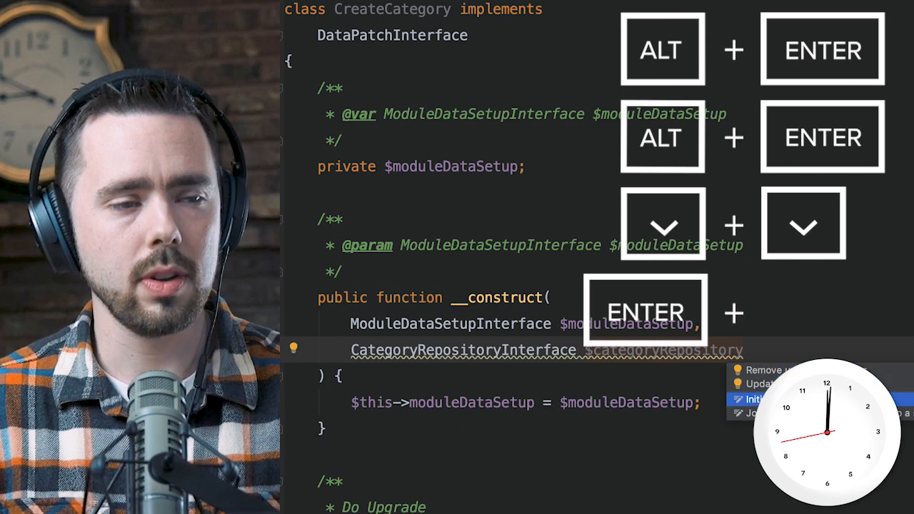
{"action": "left_click", "coordinate": [756, 400]}
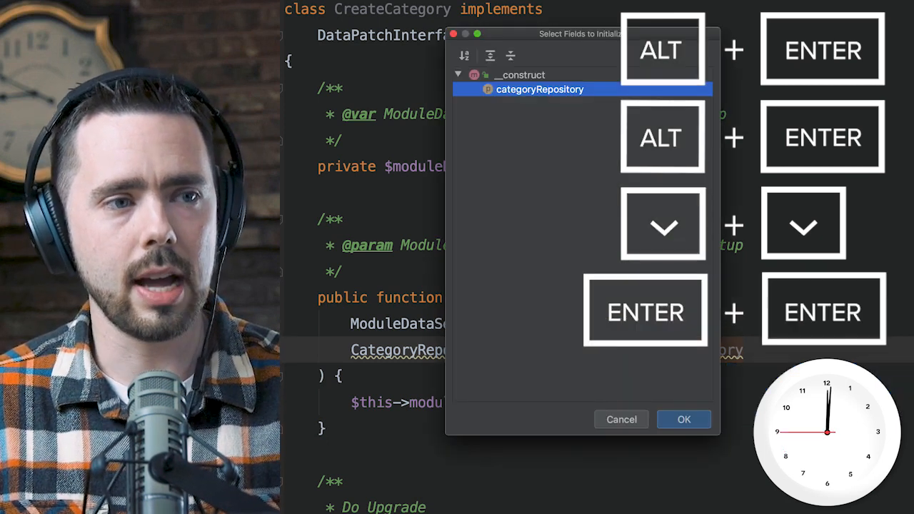